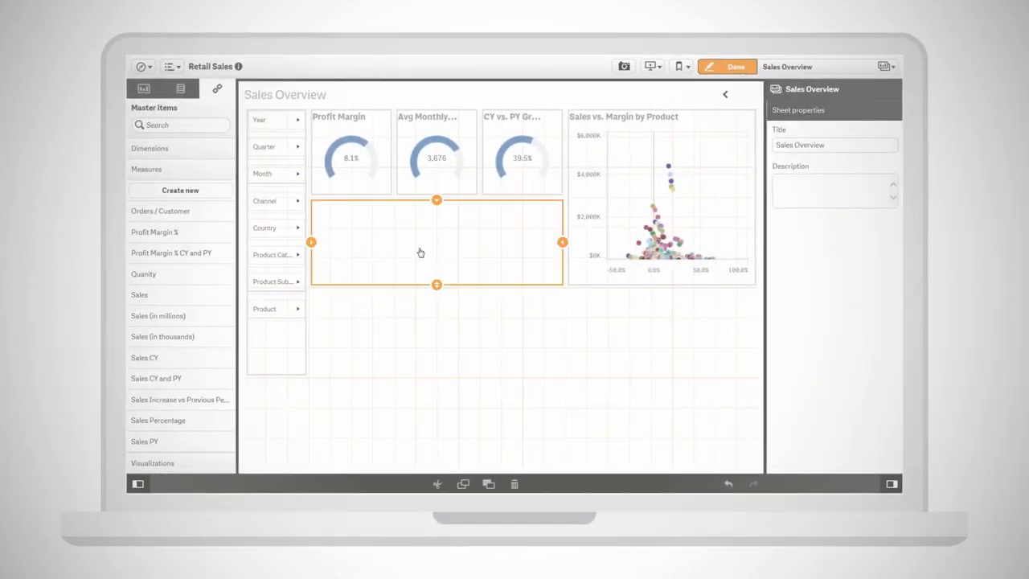
Add Country as the bar chart's dimension and load Sheet1 from Sales Data.xlsx
{"action": "left_click", "coordinate": [431, 247]}
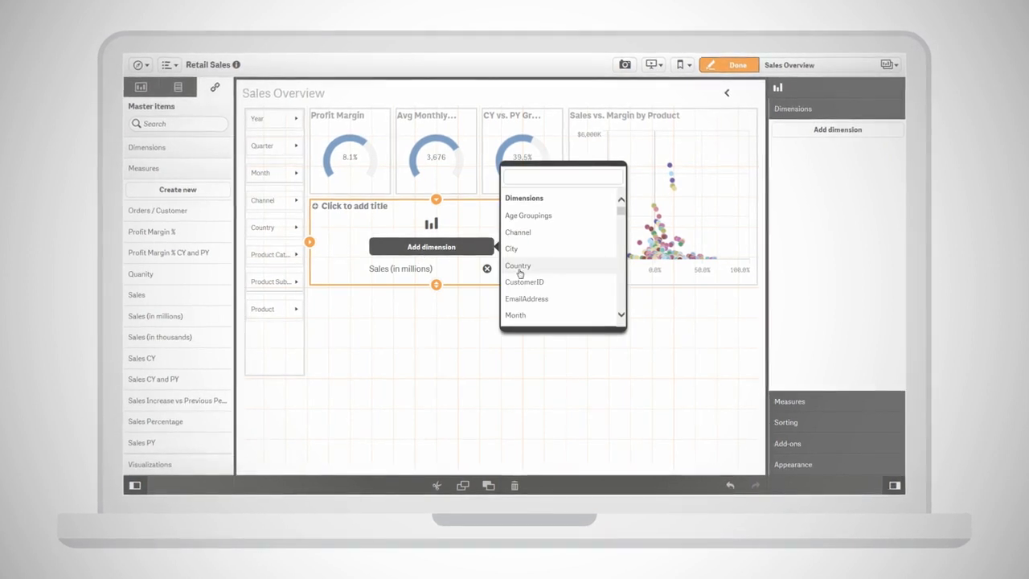
{"action": "left_click", "coordinate": [517, 265]}
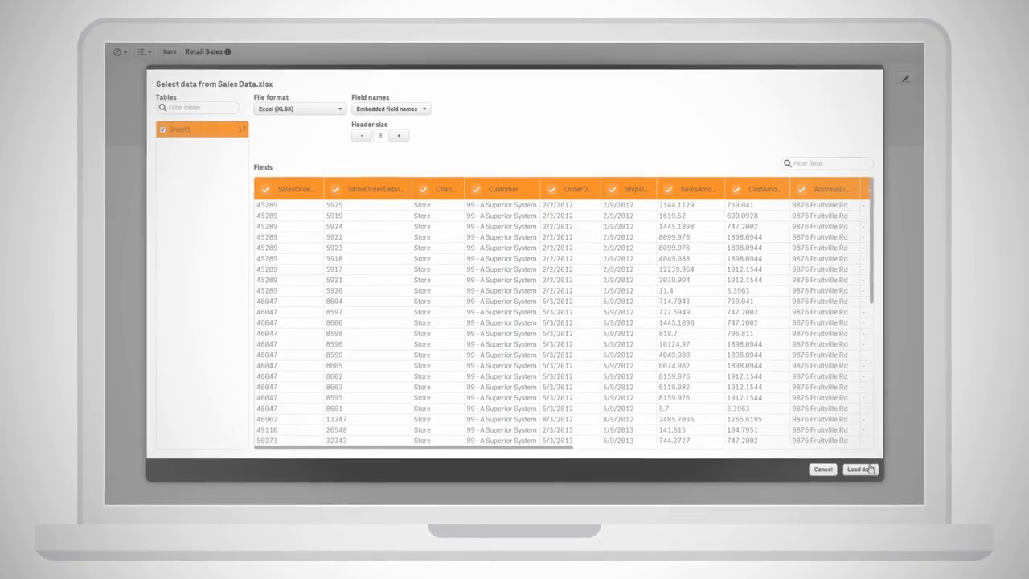
{"action": "left_click", "coordinate": [859, 469]}
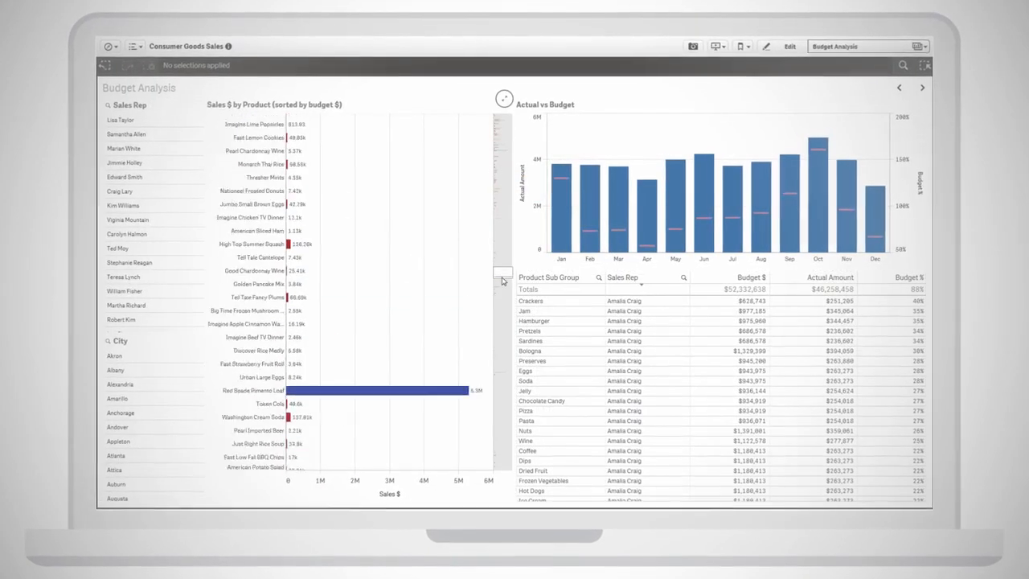
Go to the Sales Analysis sheet with the regional map and category bars
{"action": "left_click", "coordinate": [386, 298]}
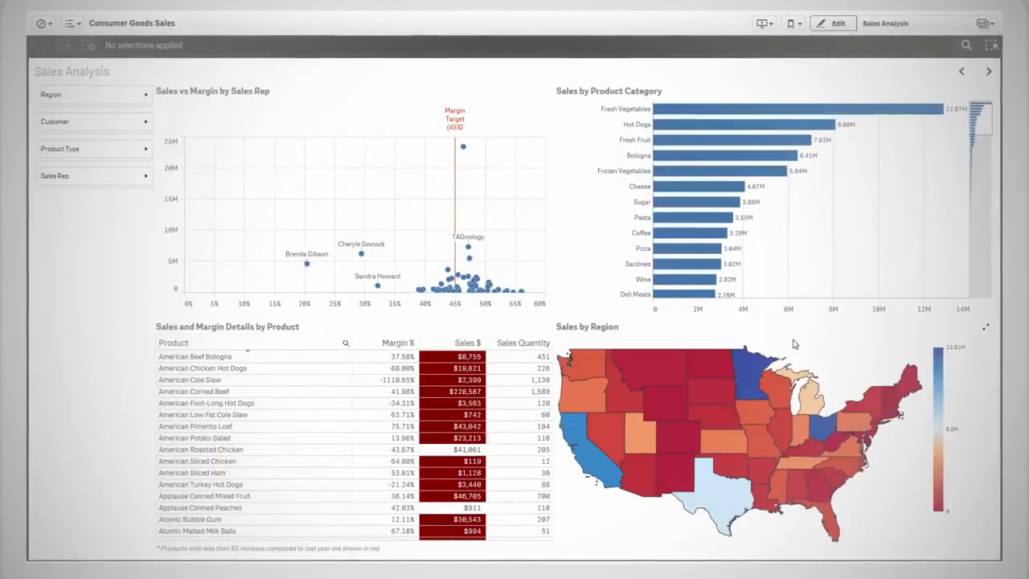
Open the Retail Sales Overview sheet filtered to United States and Canada
{"action": "left_click", "coordinate": [768, 358]}
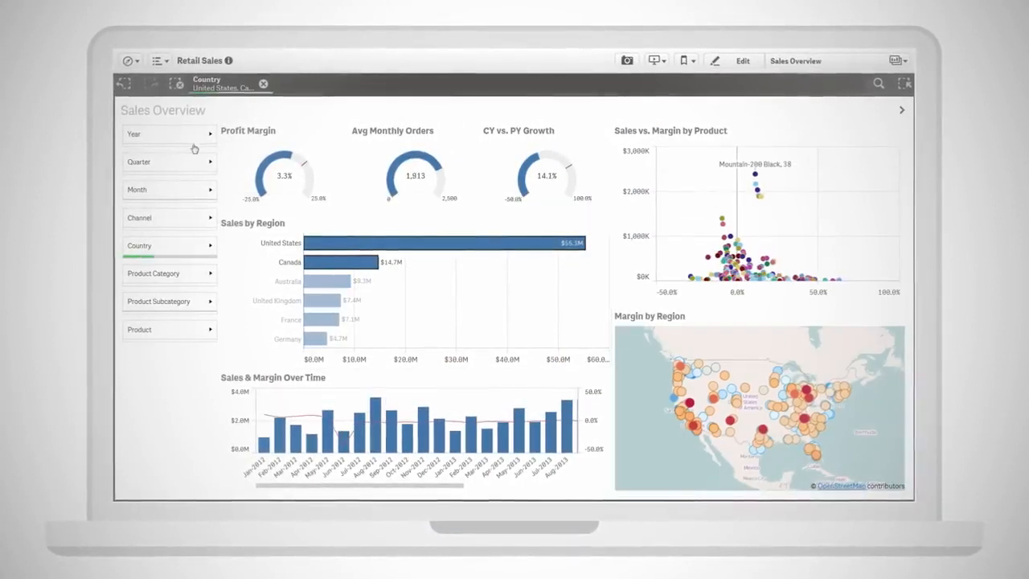
Select and confirm 2014 in the Year filter, then Smart Search 'Road Bikes London'
{"action": "left_click", "coordinate": [168, 134]}
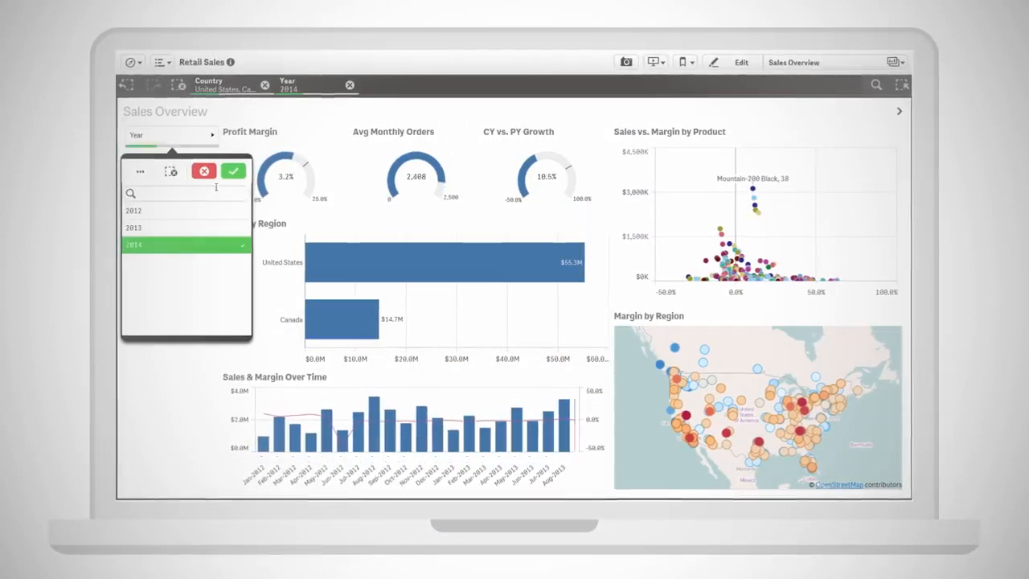
{"action": "left_click", "coordinate": [233, 171]}
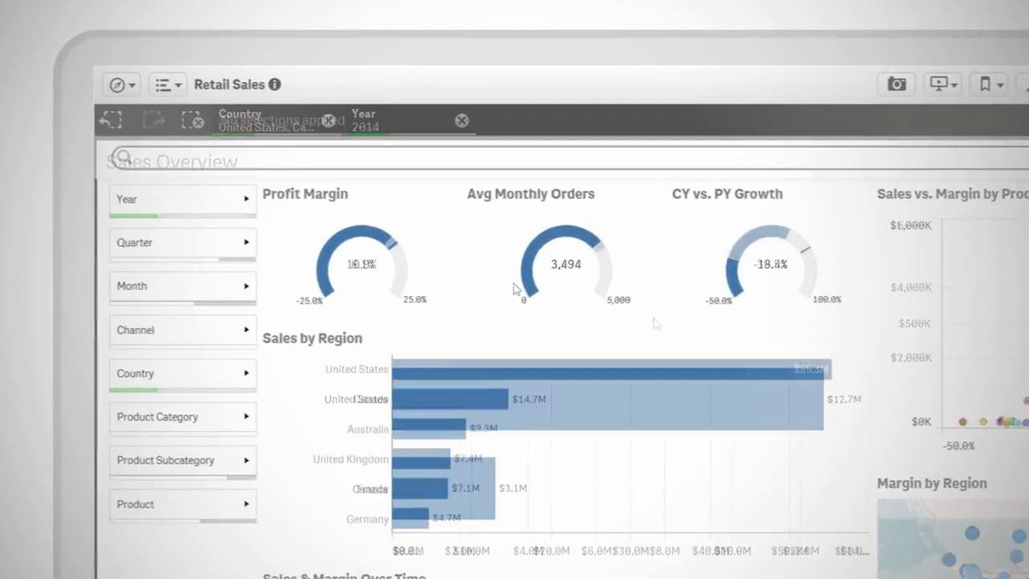
{"action": "type", "text": "Road Bikes London"}
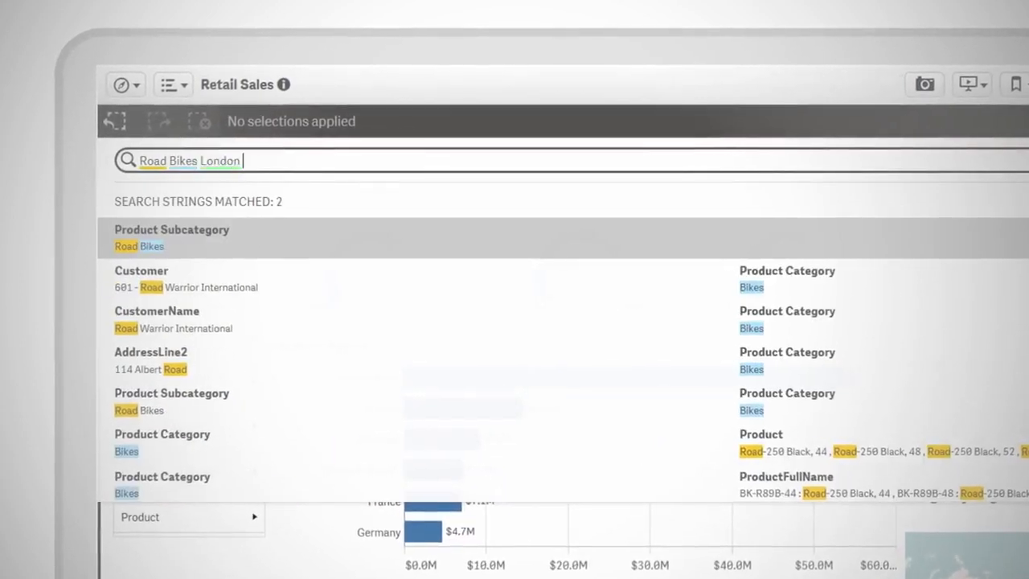